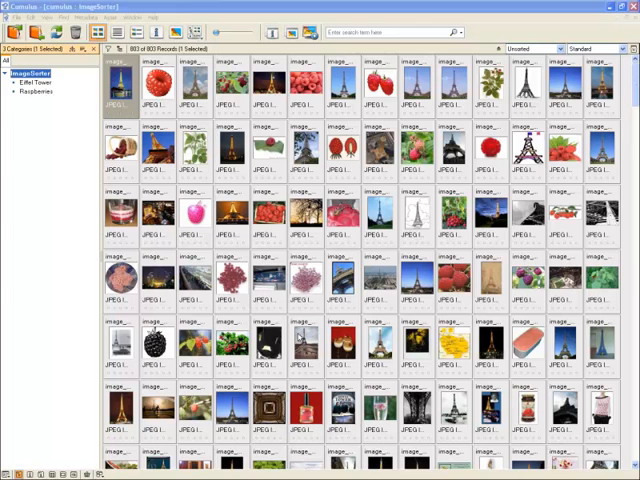
mouse_move(304, 338)
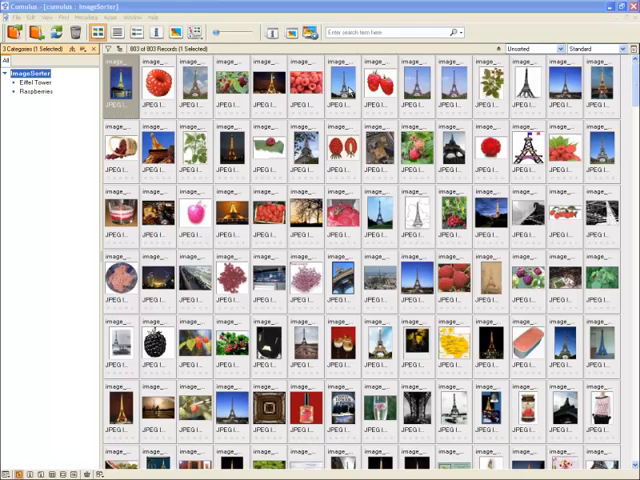
mouse_move(388, 216)
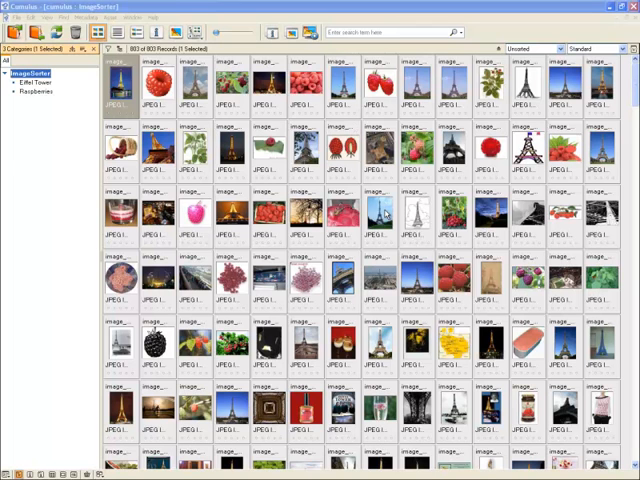
mouse_move(384, 212)
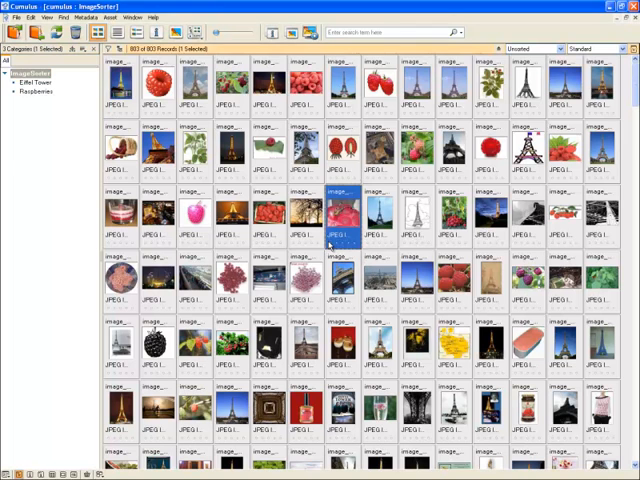
Pick the three blue-sky Eiffel Tower images in ImageSorter and return them to the Cumulus collection
key(ctrl+a)
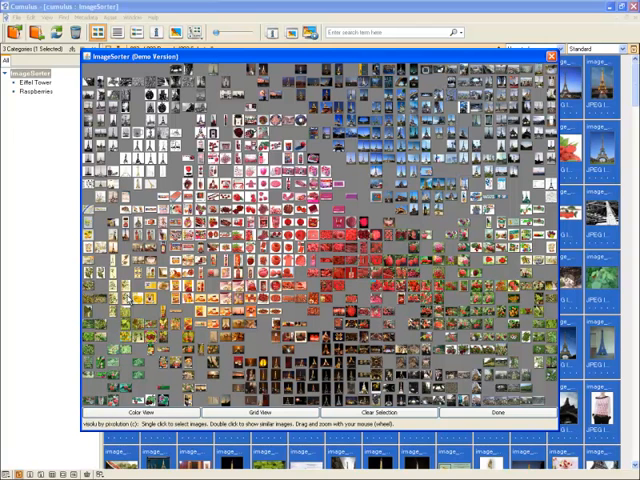
mouse_move(128, 300)
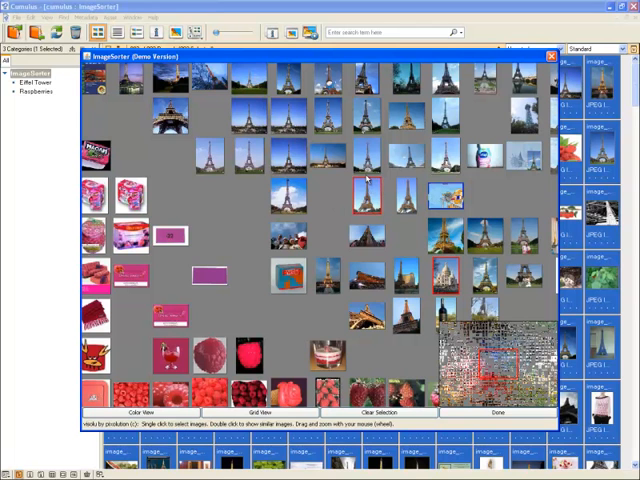
click(368, 192)
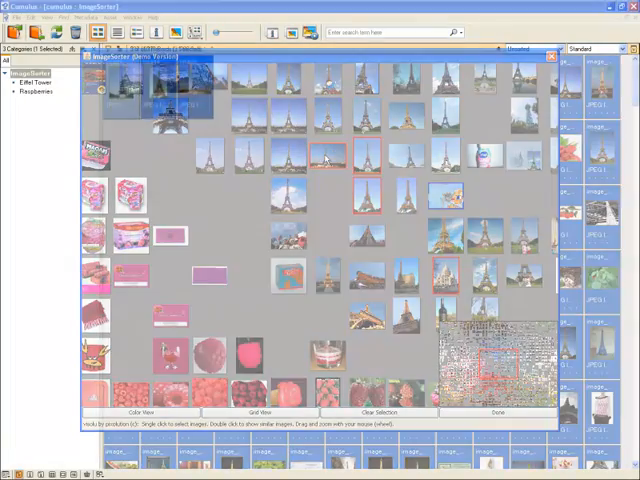
click(498, 412)
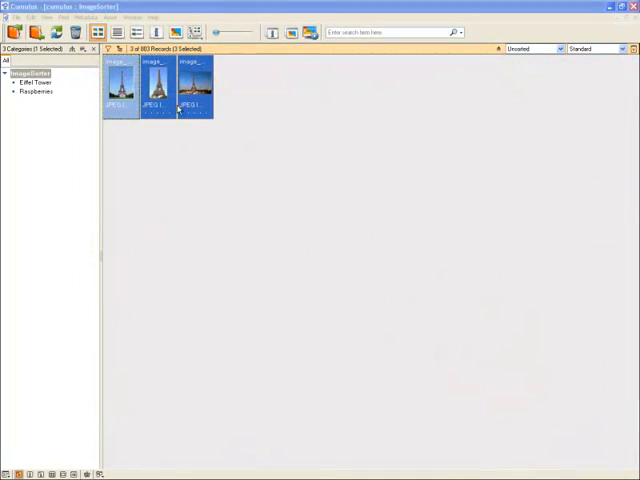